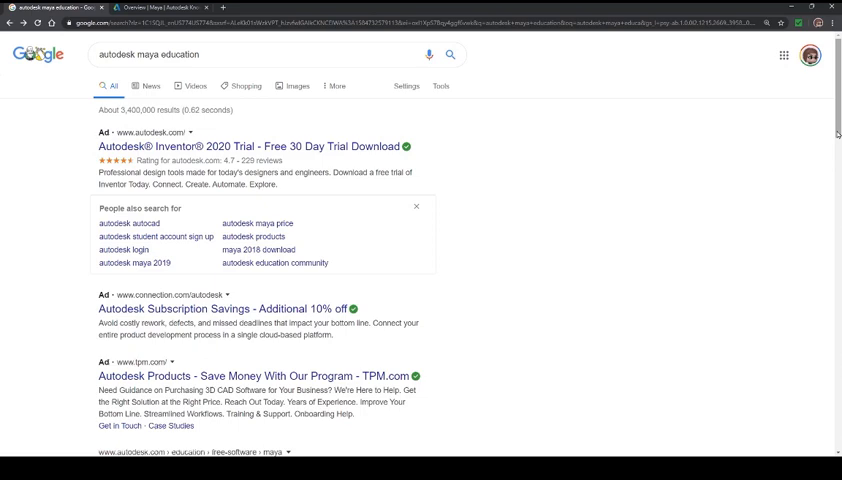
Follow the 'Free Software for Students & Educators | Maya' result to Autodesk's education page
scroll("down", 3)
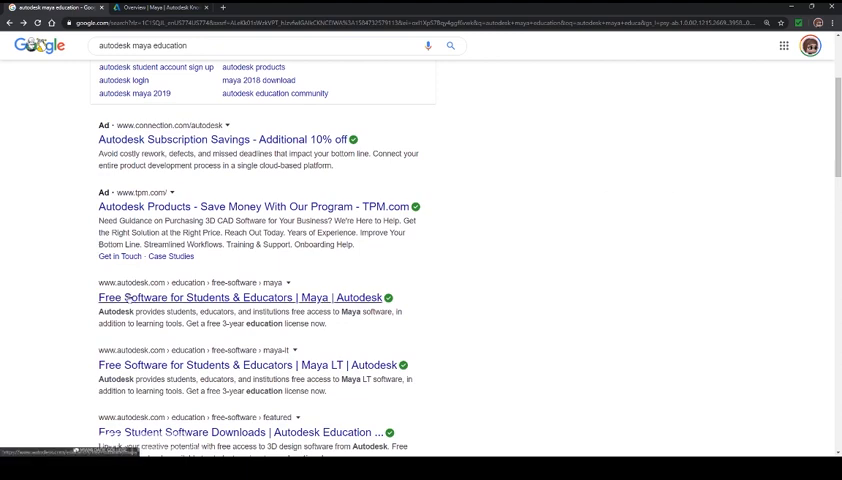
left_click(236, 296)
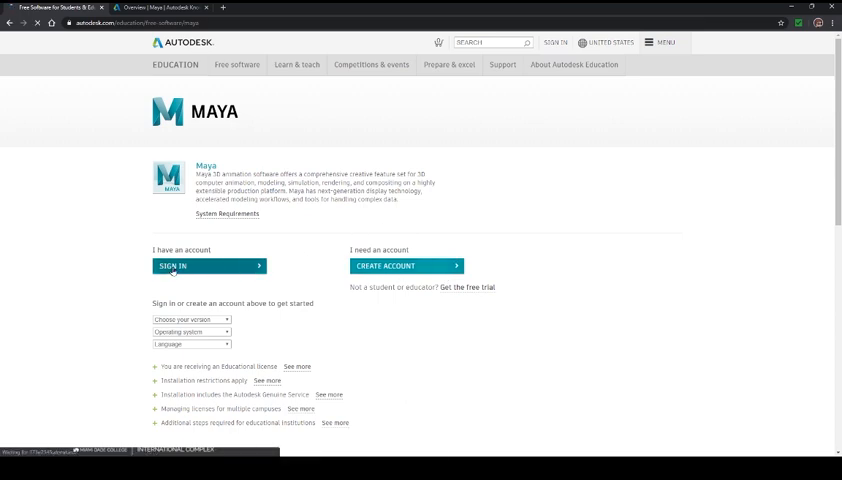
Sign in with the account email and the texted security code, returning to the Maya download page
left_click(208, 266)
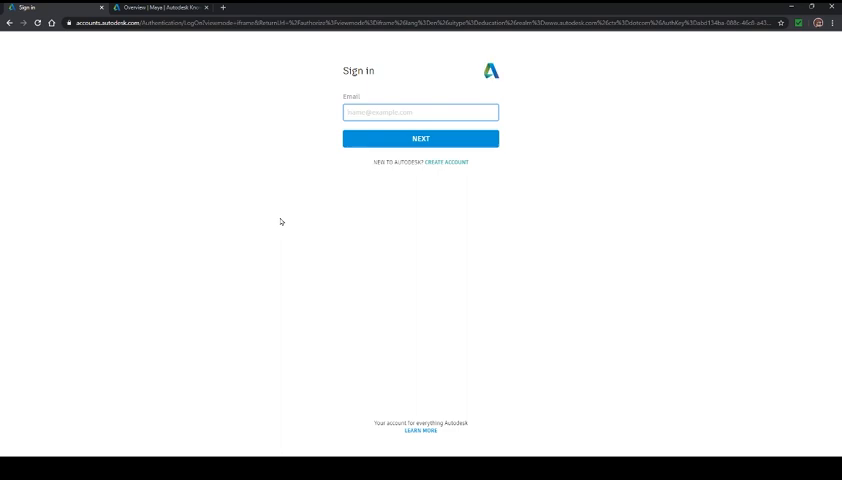
left_click(420, 138)
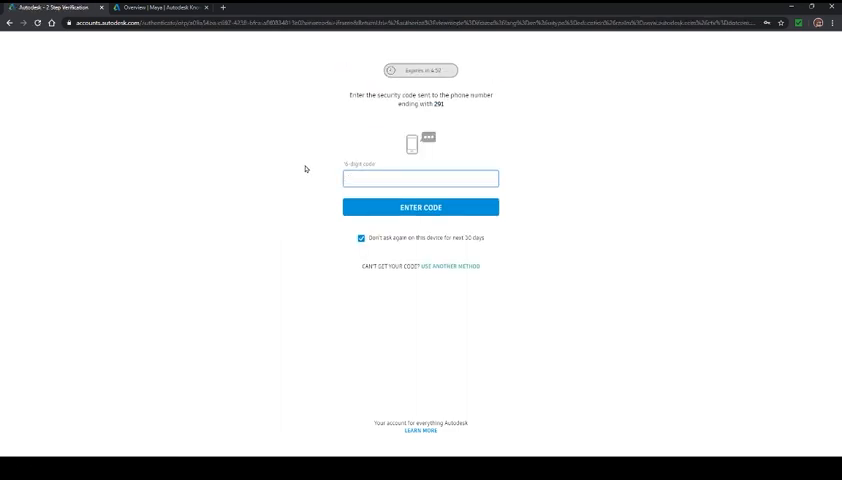
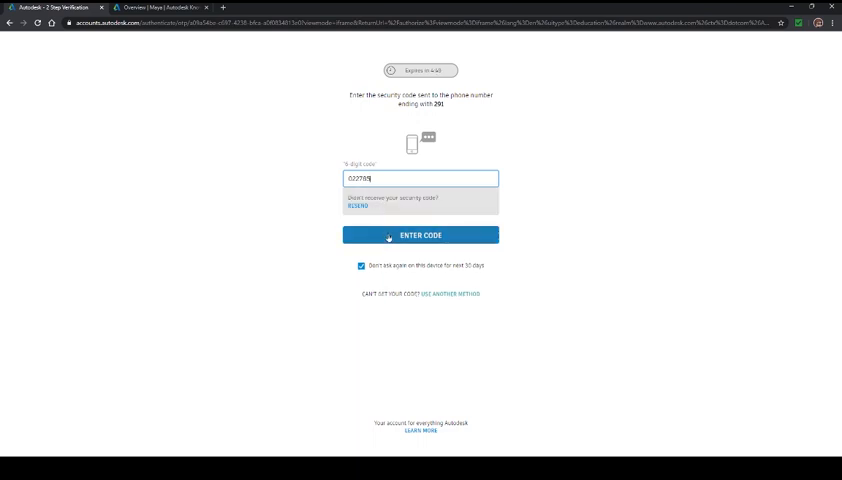
left_click(420, 236)
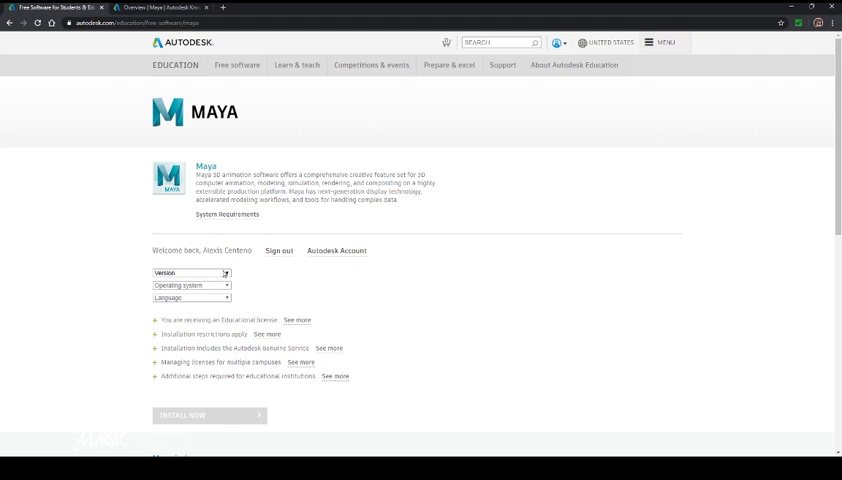
Select Maya 2020, Windows 64 Bit and English so the serial number and Install Now button appear
left_click(188, 272)
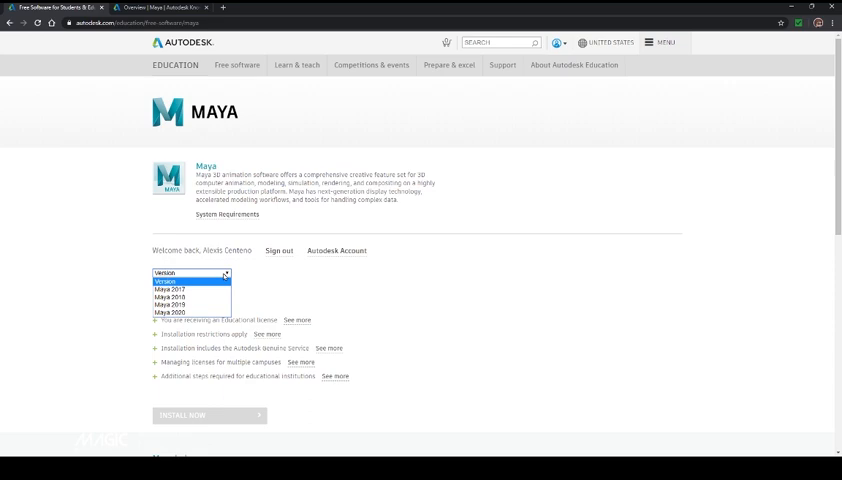
mouse_move(298, 274)
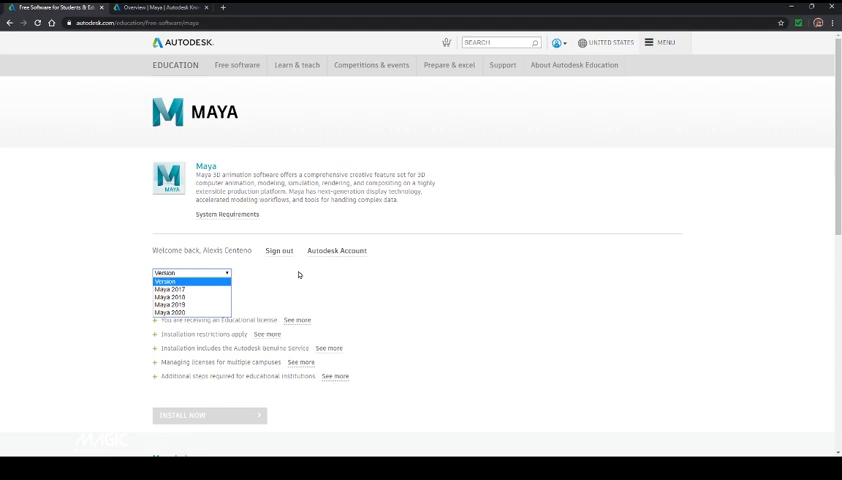
mouse_move(204, 312)
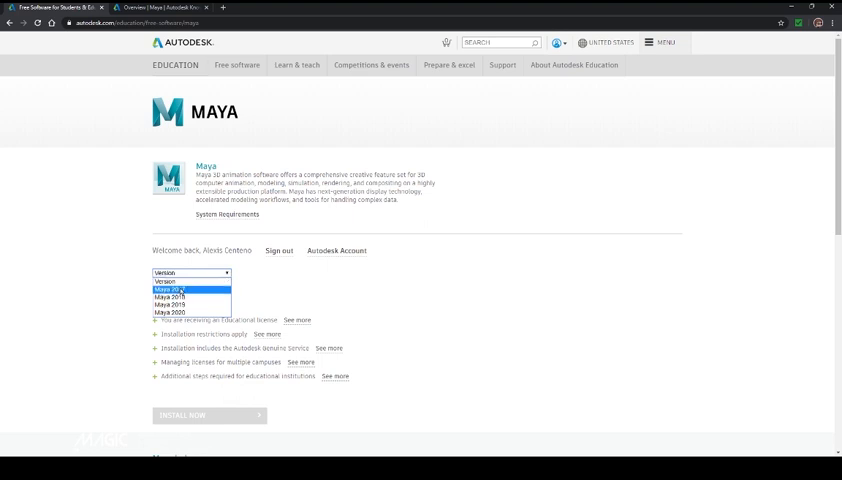
mouse_move(190, 296)
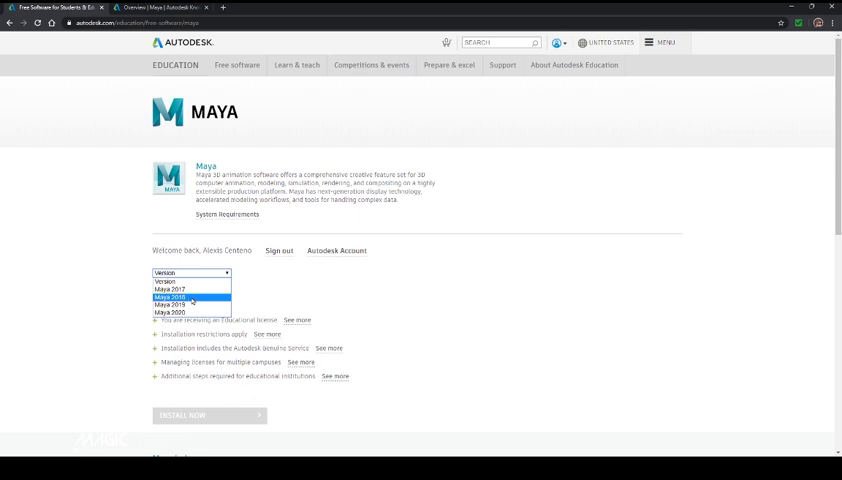
mouse_move(196, 312)
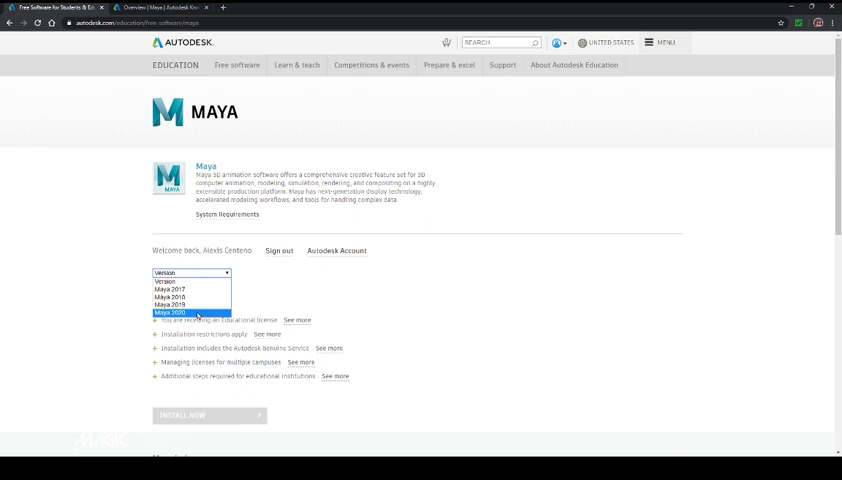
left_click(190, 312)
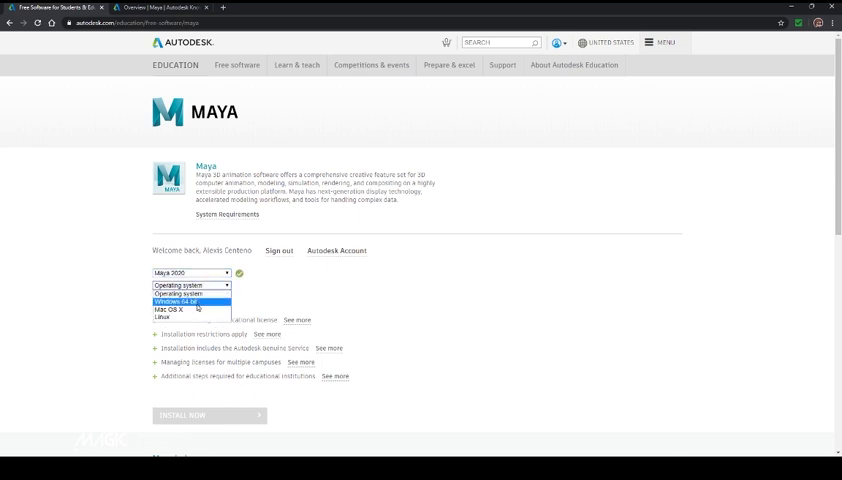
left_click(188, 302)
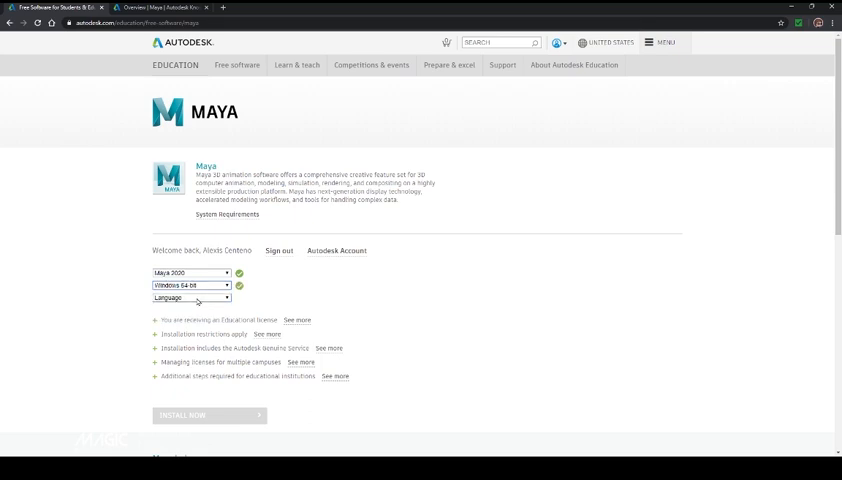
left_click(192, 298)
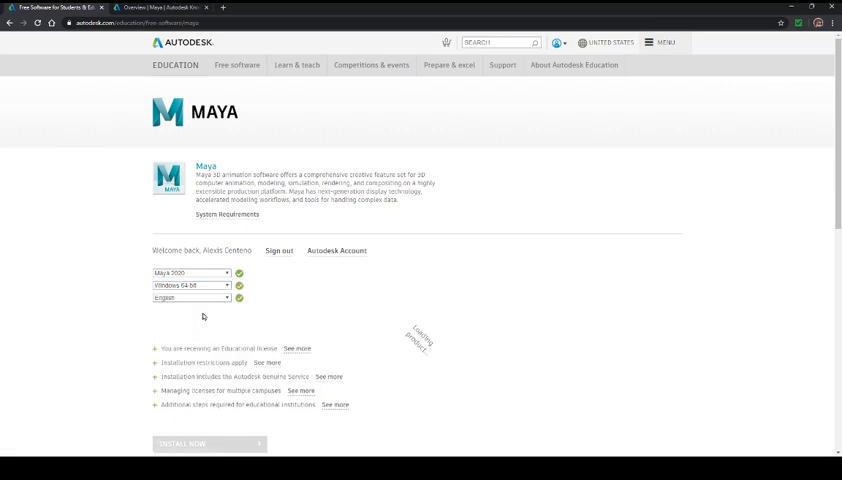
left_click(210, 444)
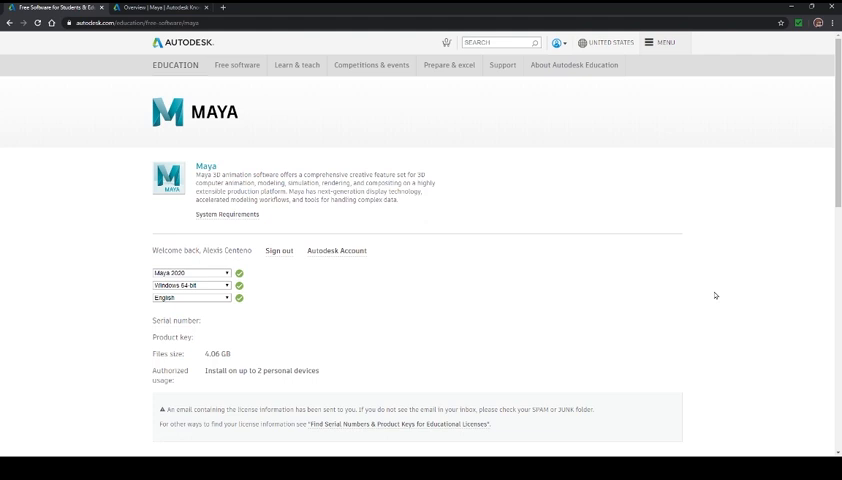
scroll("down", 3)
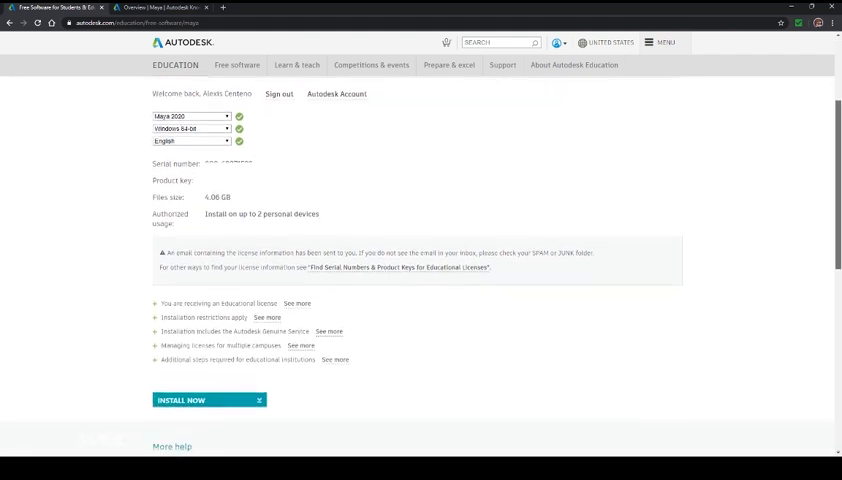
scroll("down", 3)
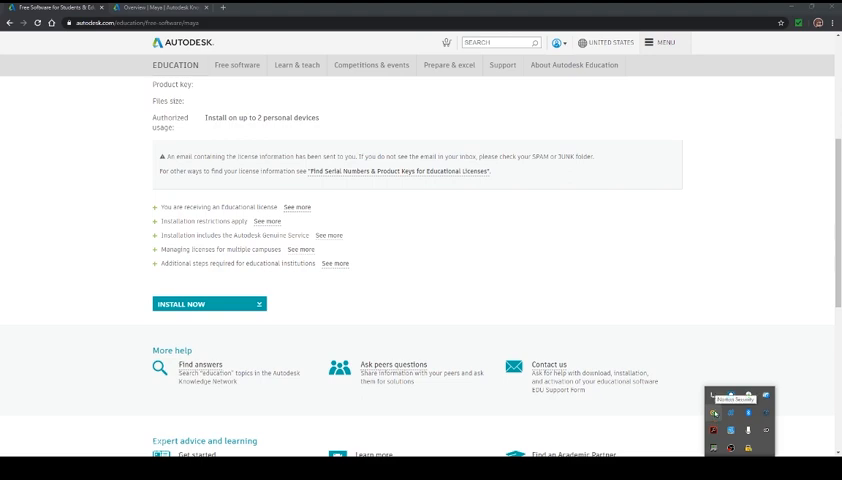
In Norton Settings > Firewall, switch Smart Firewall Off and choose how long it stays off
left_click(712, 412)
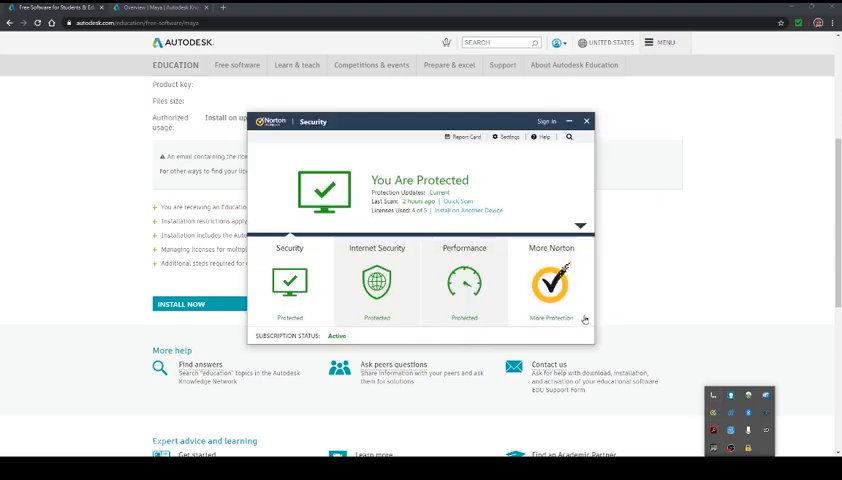
left_click(506, 136)
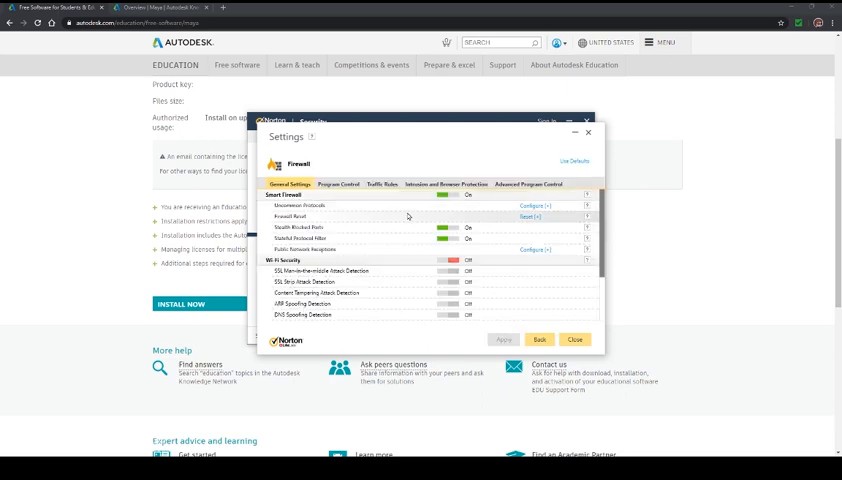
left_click(448, 196)
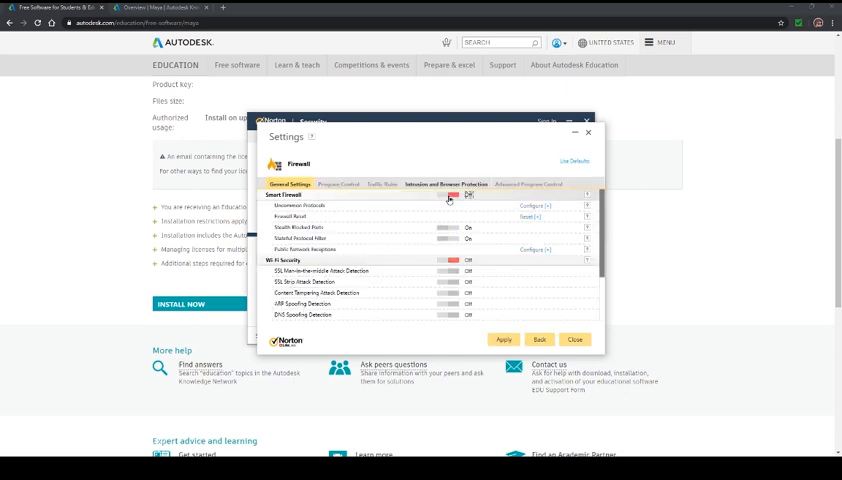
left_click(458, 196)
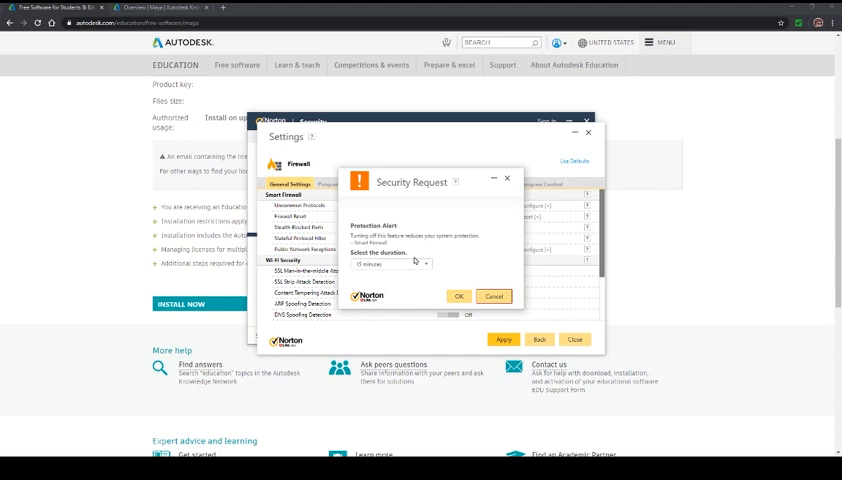
left_click(424, 264)
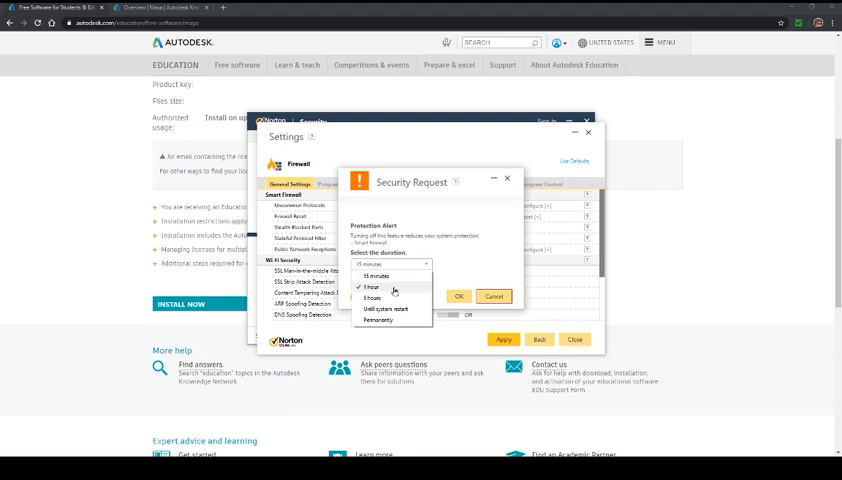
left_click(458, 296)
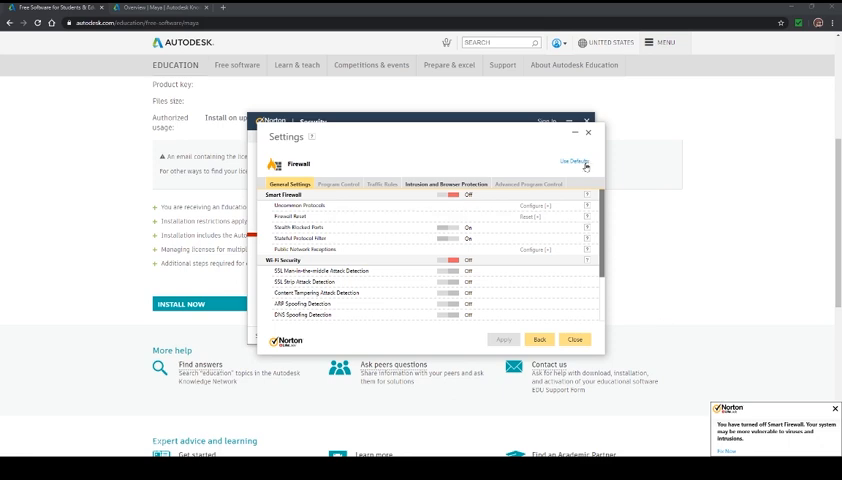
Apply the firewall change and close the Norton windows to return to the Maya page
left_click(576, 340)
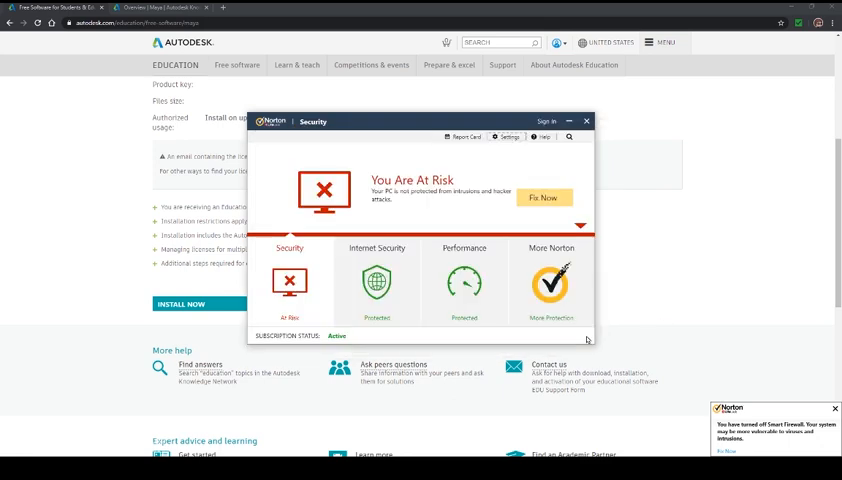
left_click(586, 120)
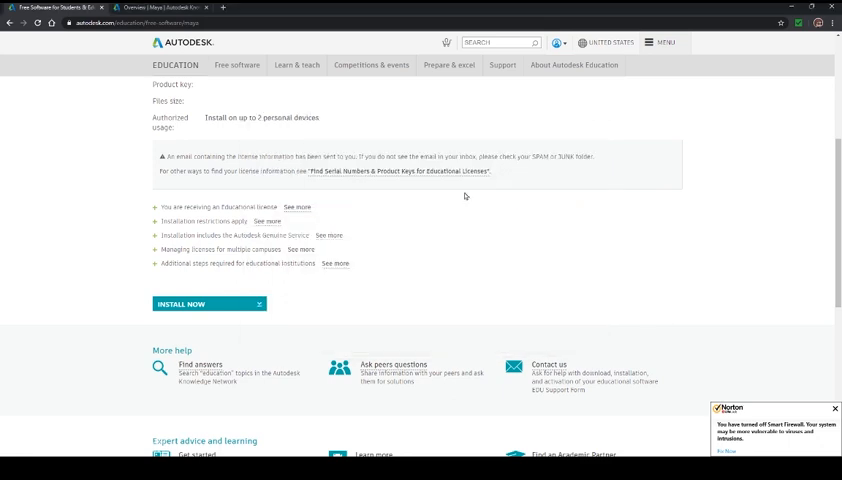
Start Install Now and accept the License and Services Agreement to download the Maya 2020 installer
left_click(184, 304)
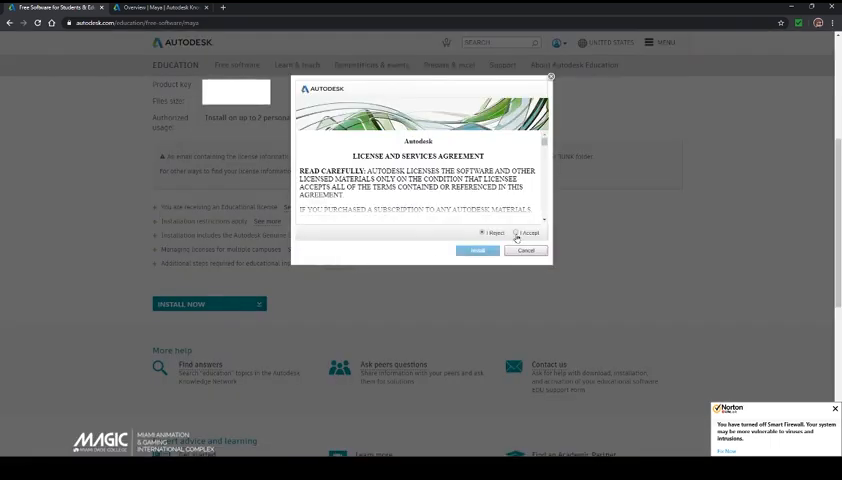
left_click(478, 250)
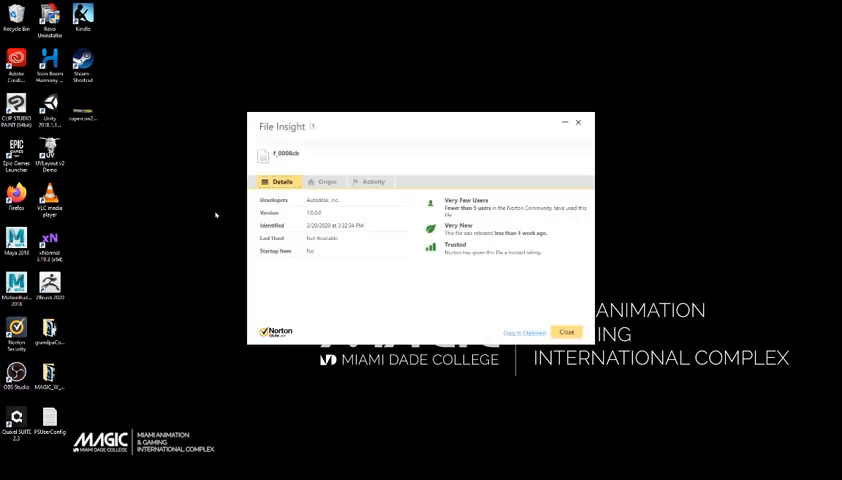
mouse_move(316, 160)
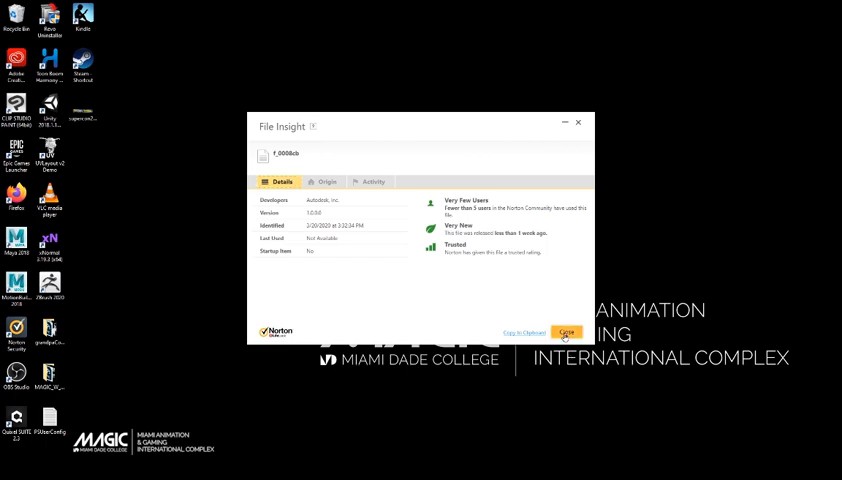
Dismiss Norton File Insight and continue the installer with the default install location
left_click(566, 332)
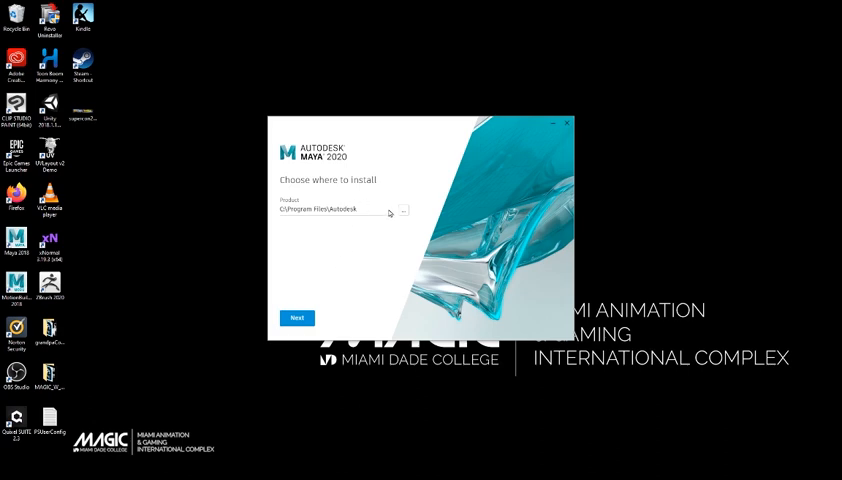
mouse_move(356, 228)
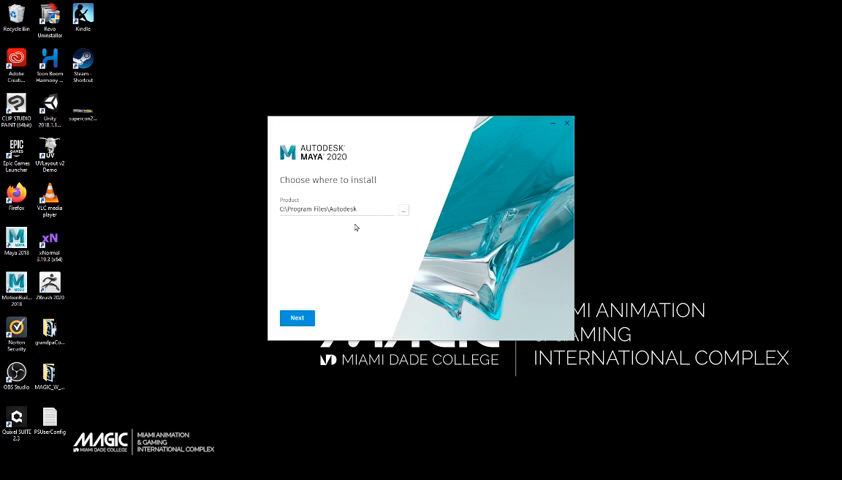
mouse_move(392, 224)
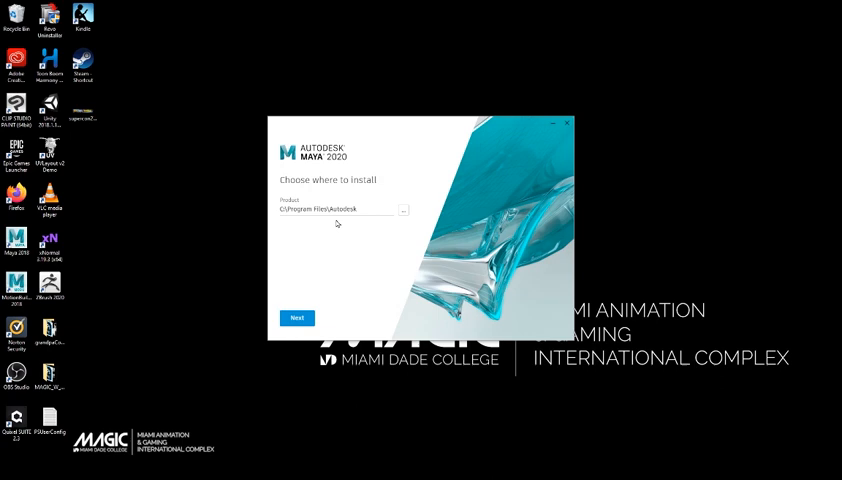
left_click(296, 316)
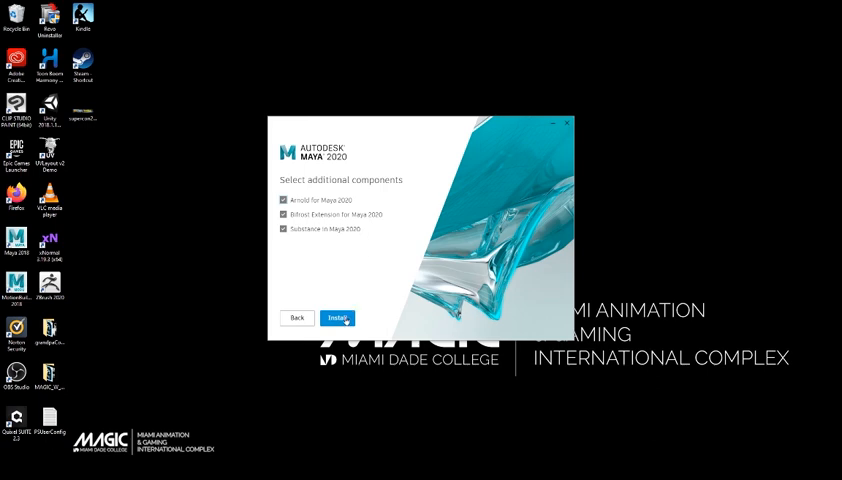
Install Maya 2020 with the Arnold, Bifrost and Substance components checked
left_click(340, 318)
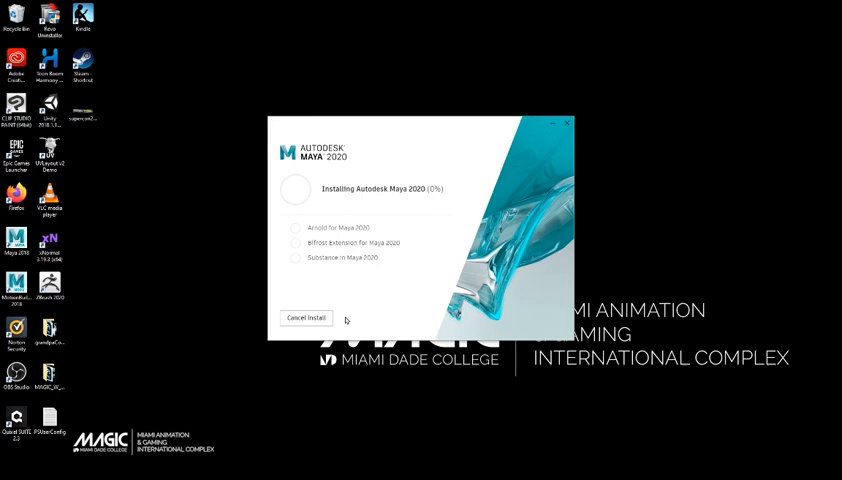
mouse_move(302, 232)
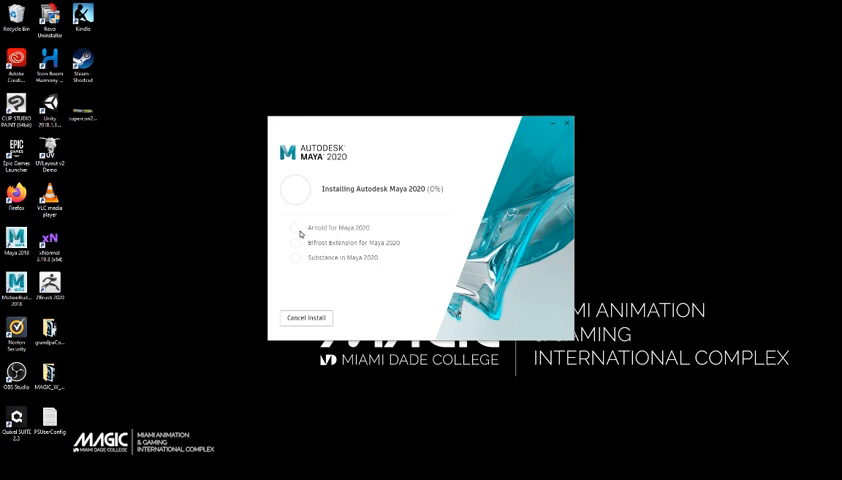
mouse_move(358, 296)
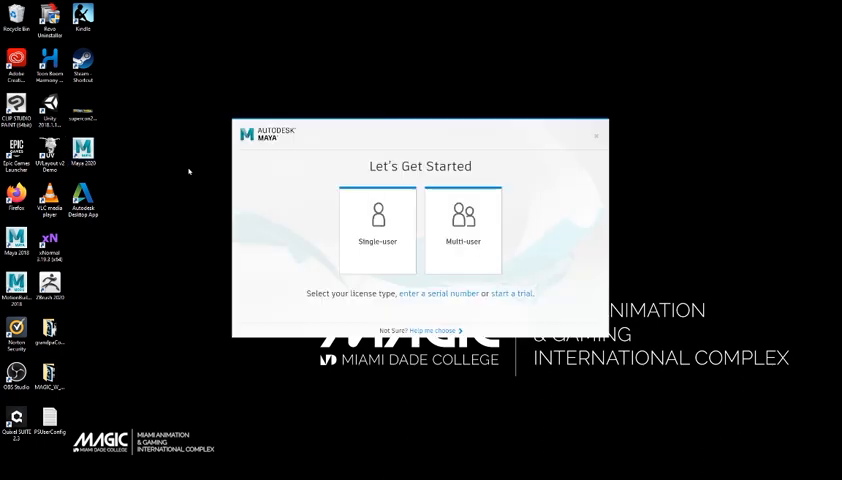
mouse_move(334, 168)
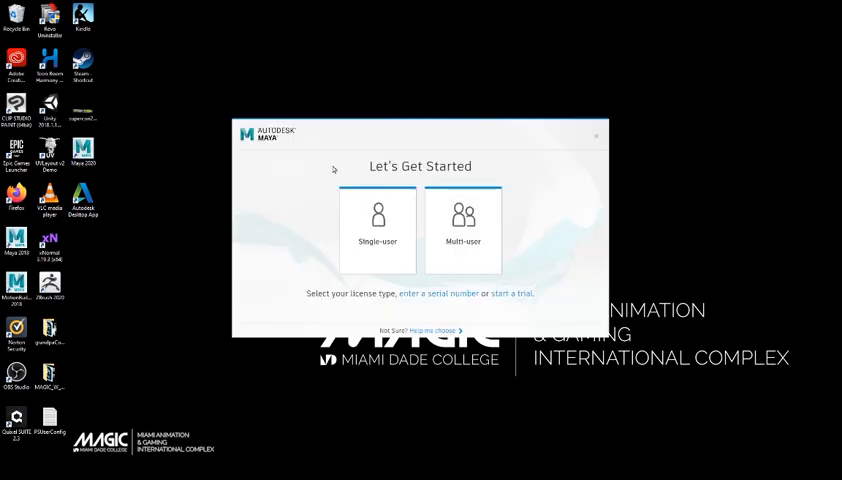
Choose 'enter a serial number' on the Let's Get Started screen
left_click(376, 222)
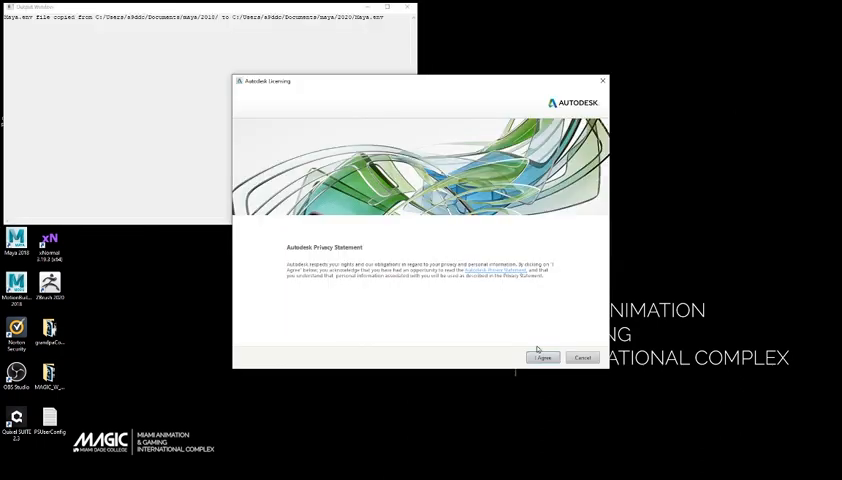
Agree to the privacy statement, submit the serial number and product key, and finish activation
left_click(544, 356)
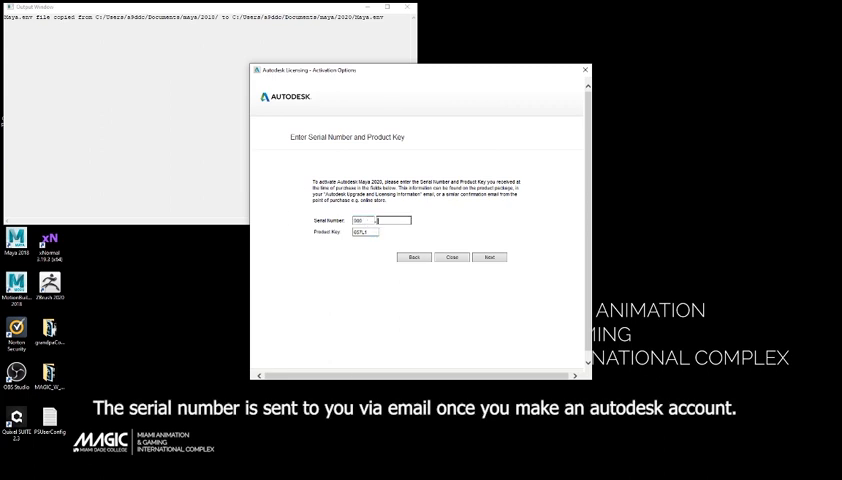
left_click(488, 256)
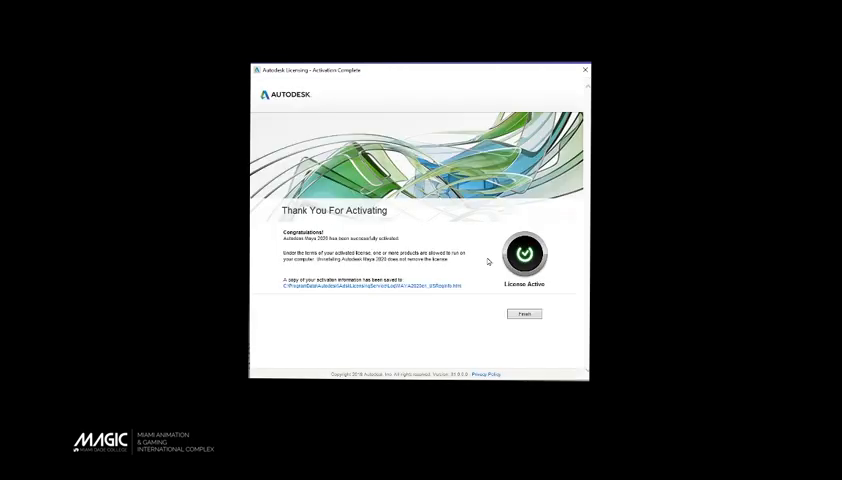
mouse_move(298, 246)
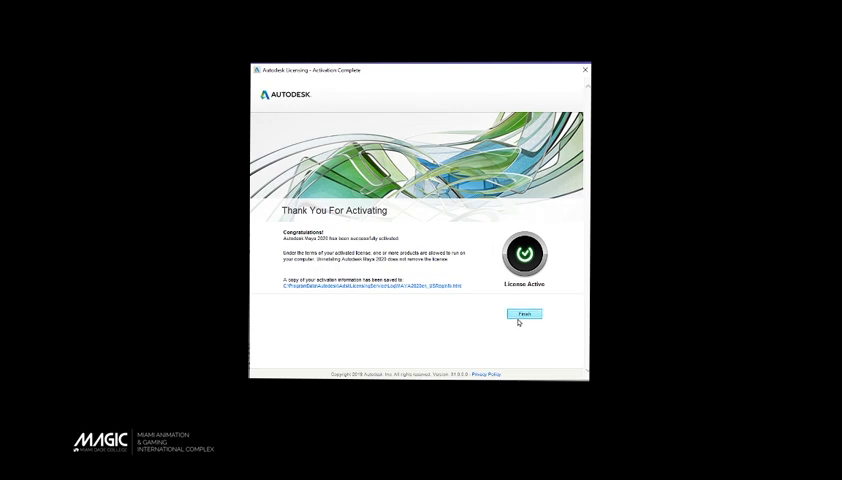
left_click(524, 314)
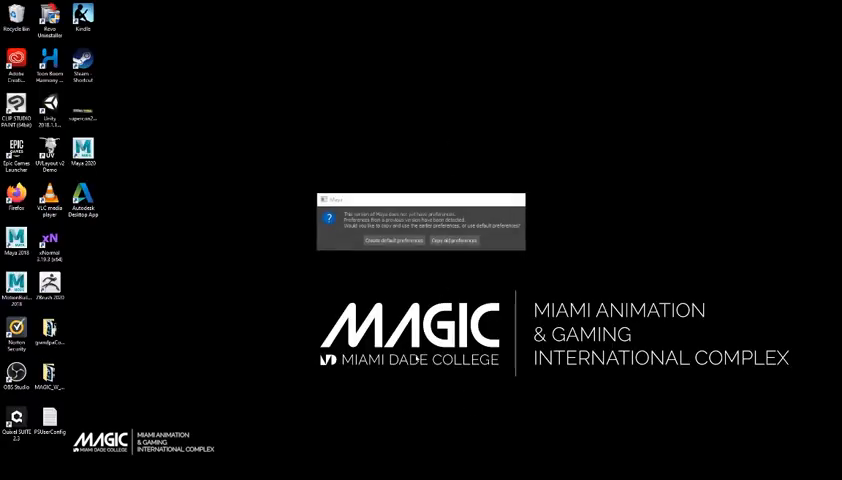
mouse_move(392, 276)
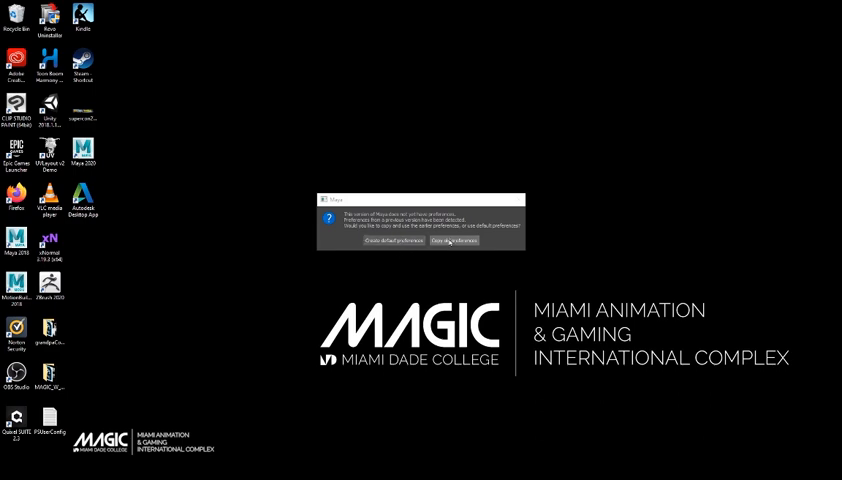
Accept the starting preferences option so Maya launches to an empty scene
left_click(448, 242)
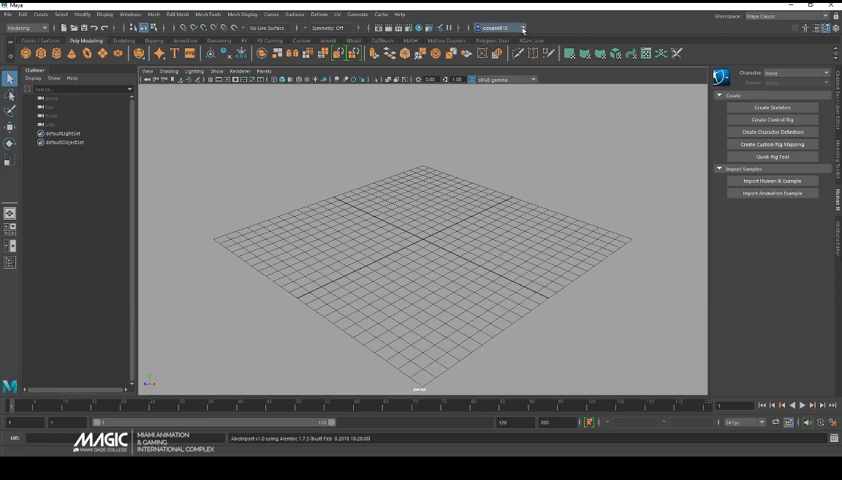
left_click(520, 28)
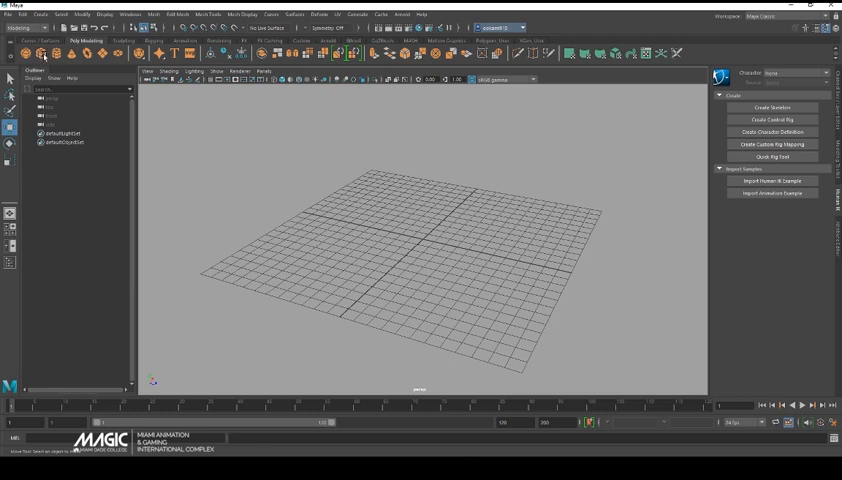
mouse_move(460, 320)
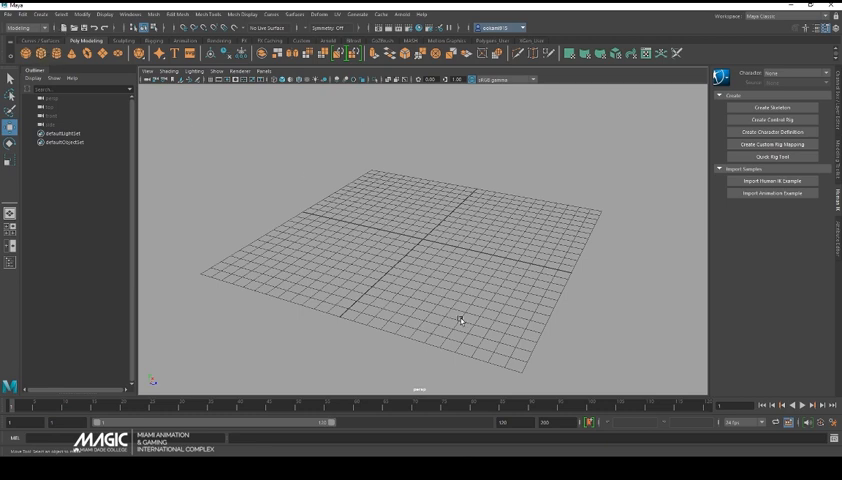
mouse_move(546, 160)
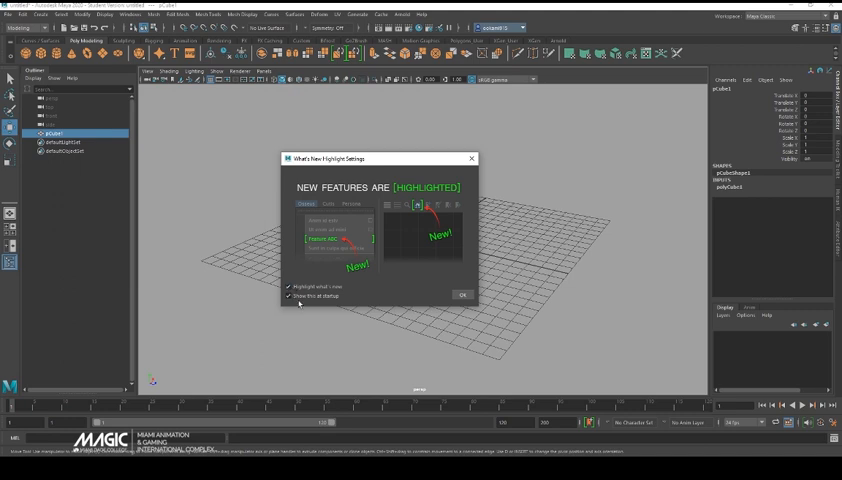
Toggle the What's New highlights startup checkbox and confirm the dialog with OK
left_click_drag(380, 158, 324, 132)
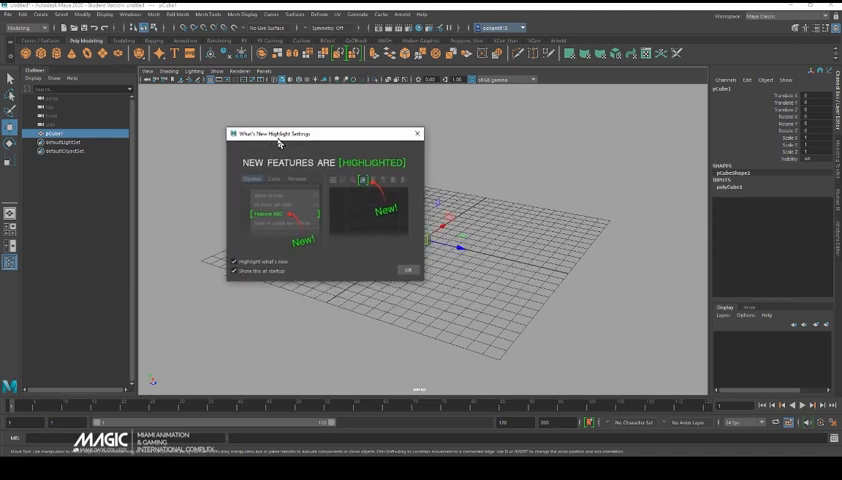
left_click_drag(290, 134, 340, 132)
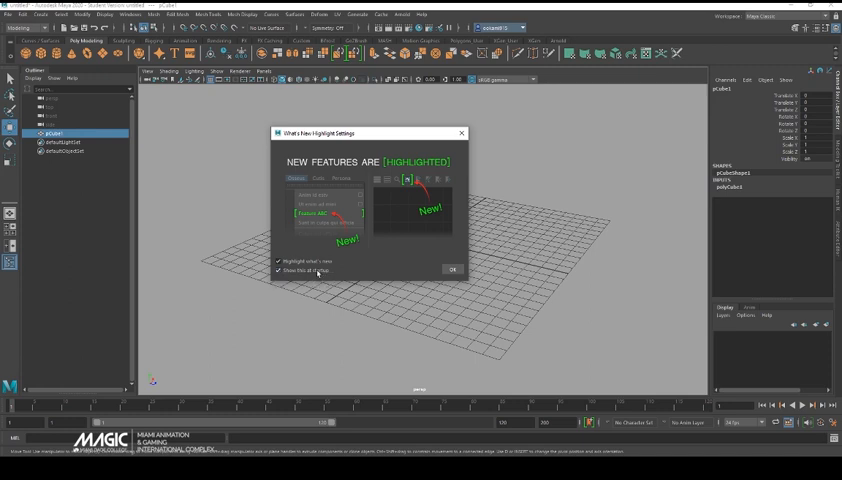
left_click(276, 270)
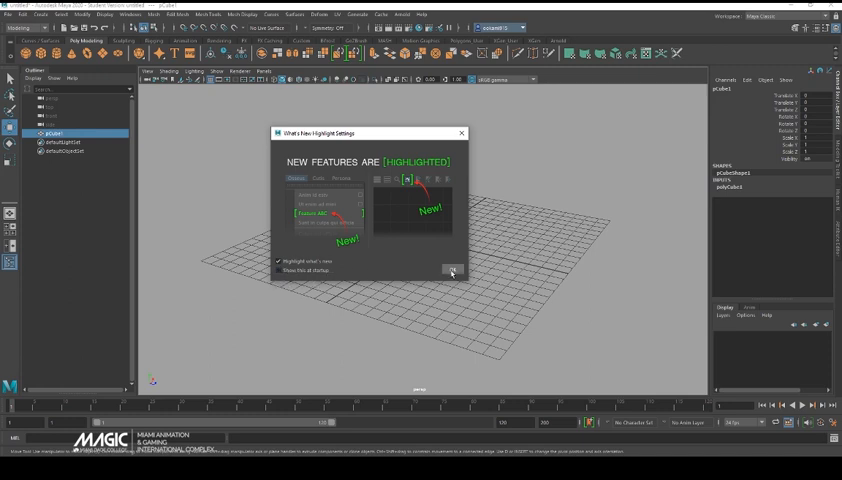
left_click(452, 272)
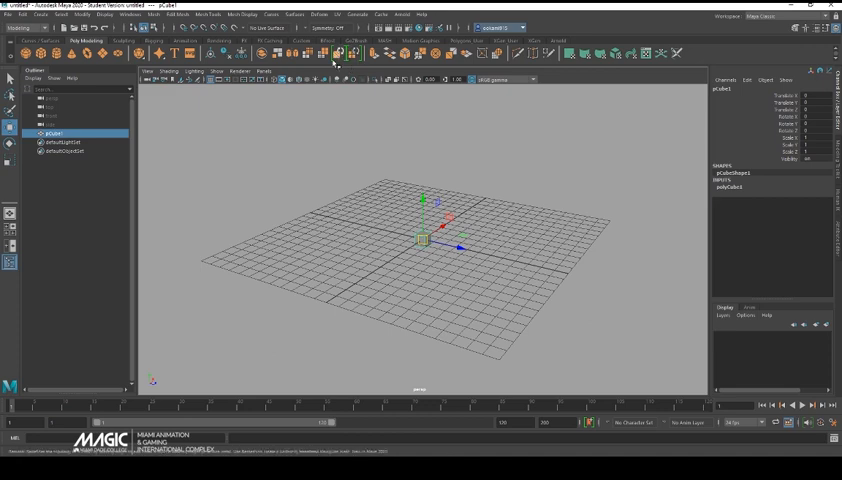
left_click(8, 14)
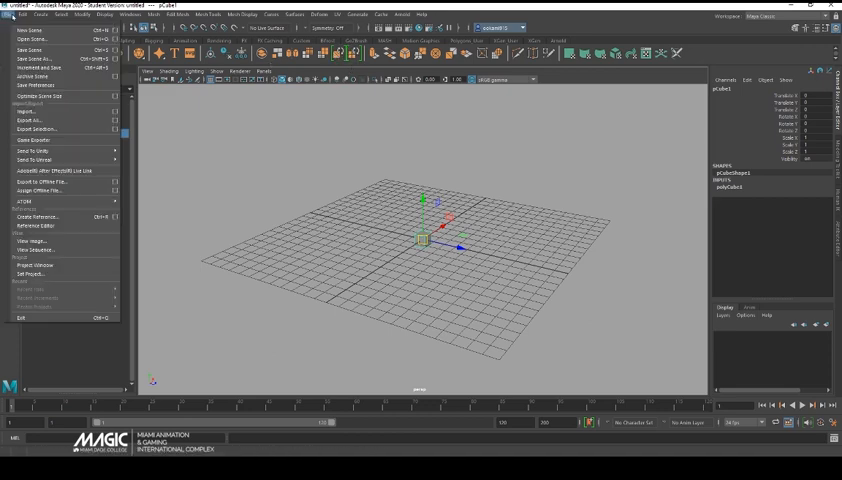
left_click(40, 14)
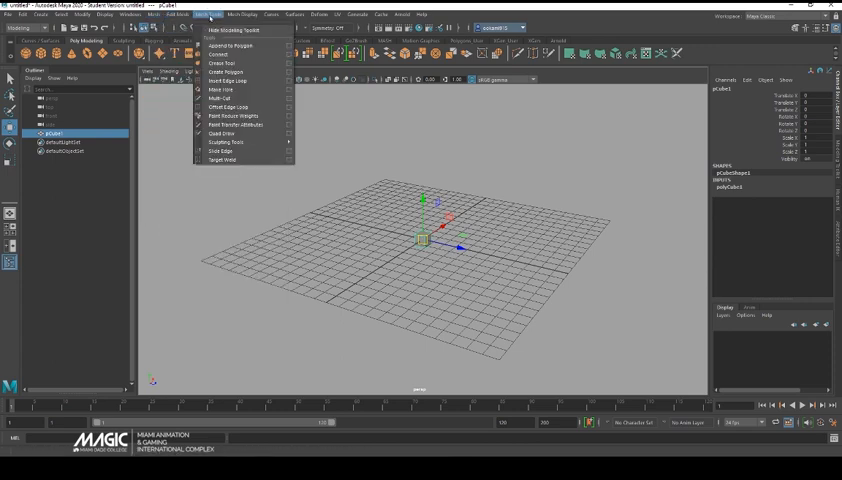
left_click(268, 14)
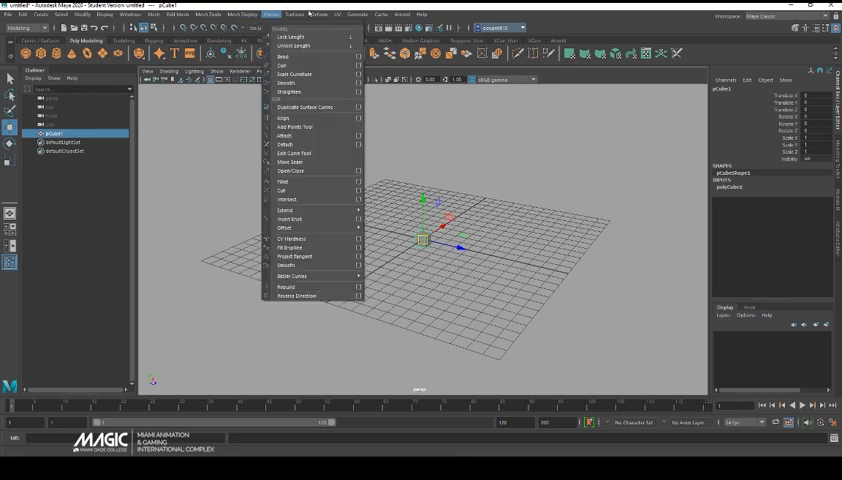
left_click(318, 14)
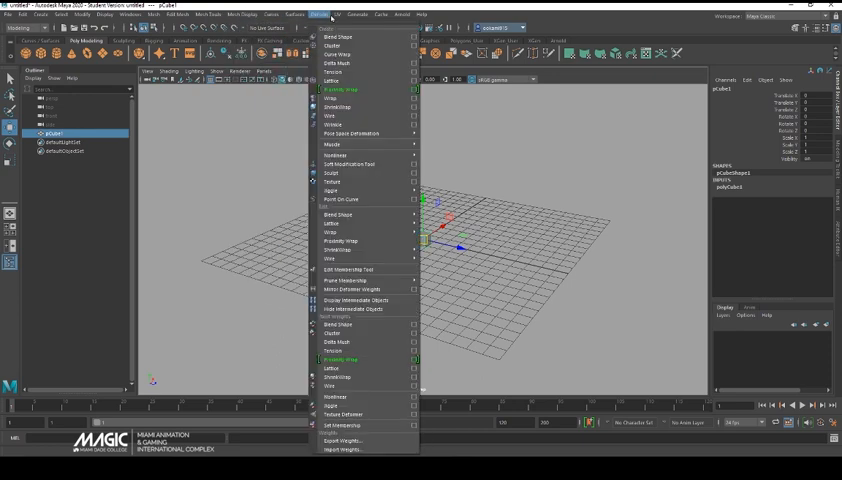
left_click(422, 14)
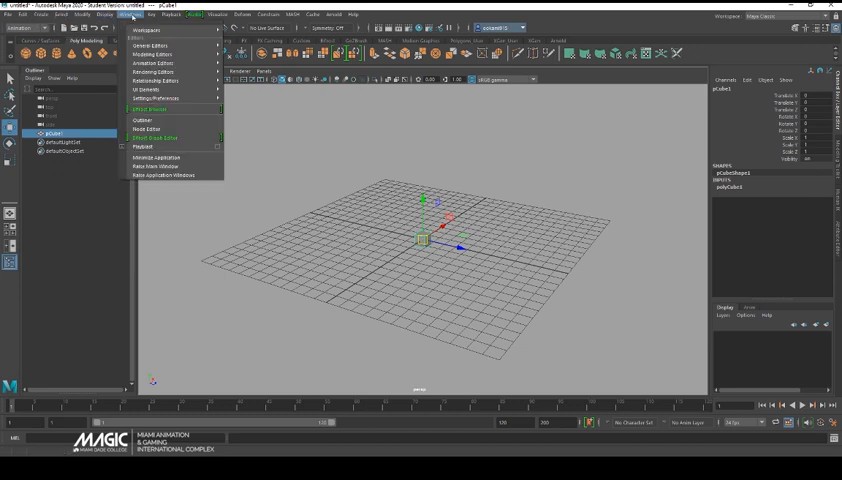
left_click(200, 12)
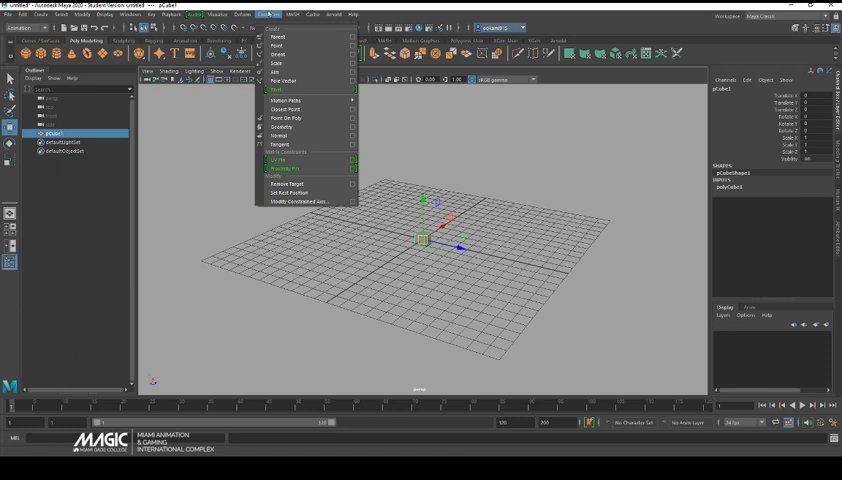
left_click(336, 12)
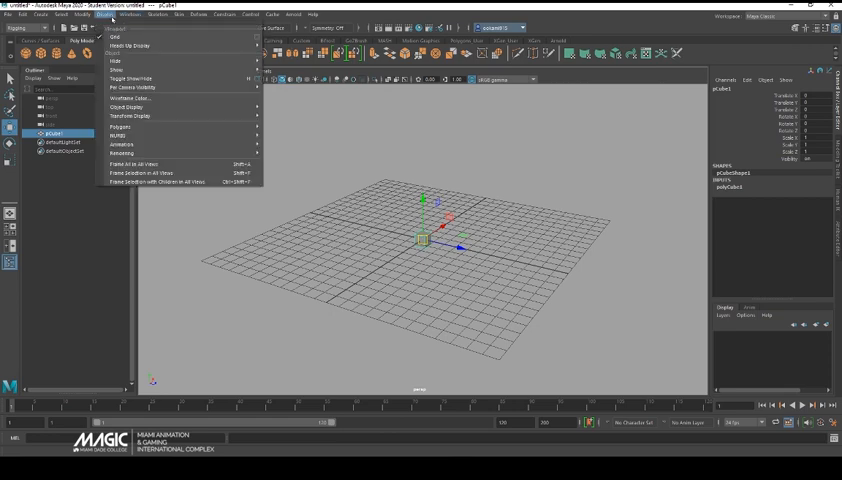
left_click(84, 14)
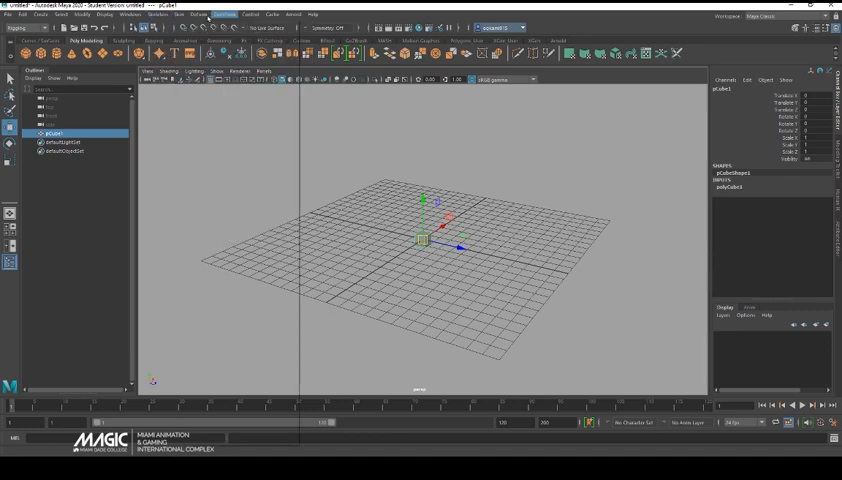
left_click(224, 12)
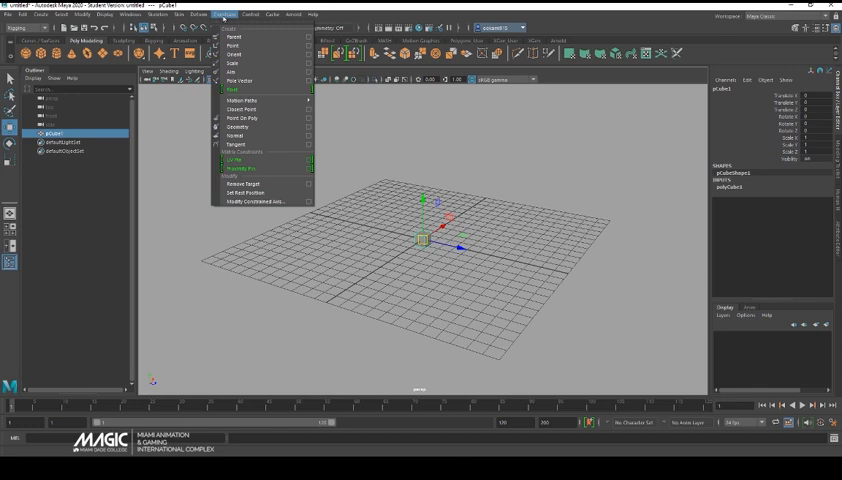
left_click(292, 14)
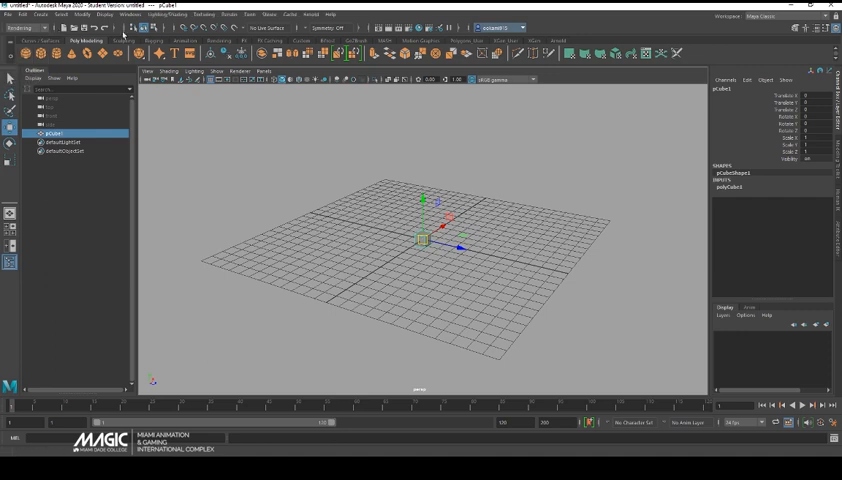
left_click(24, 12)
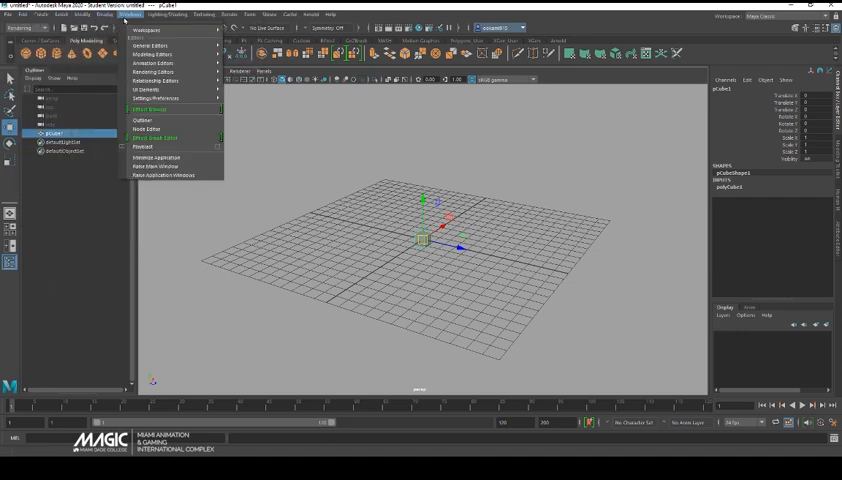
left_click(230, 14)
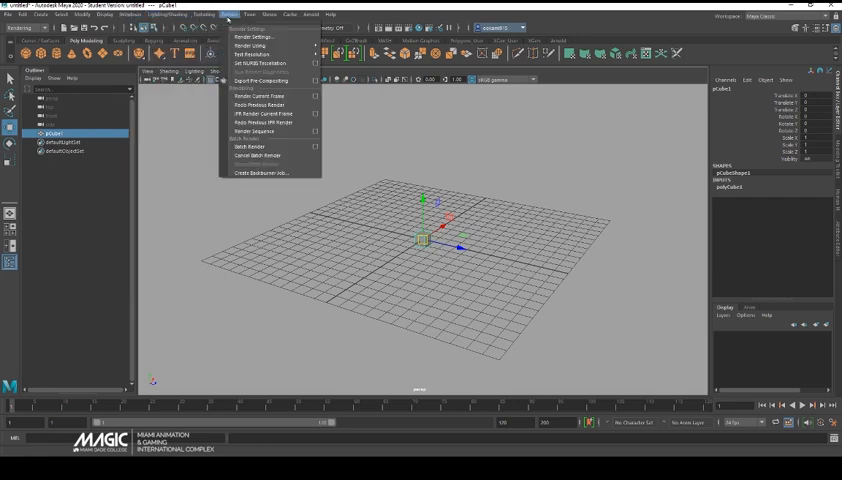
left_click(312, 12)
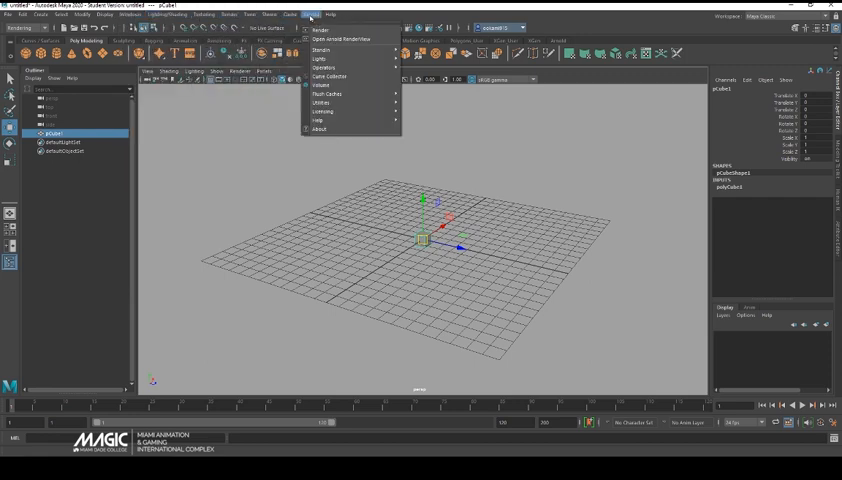
left_click(168, 14)
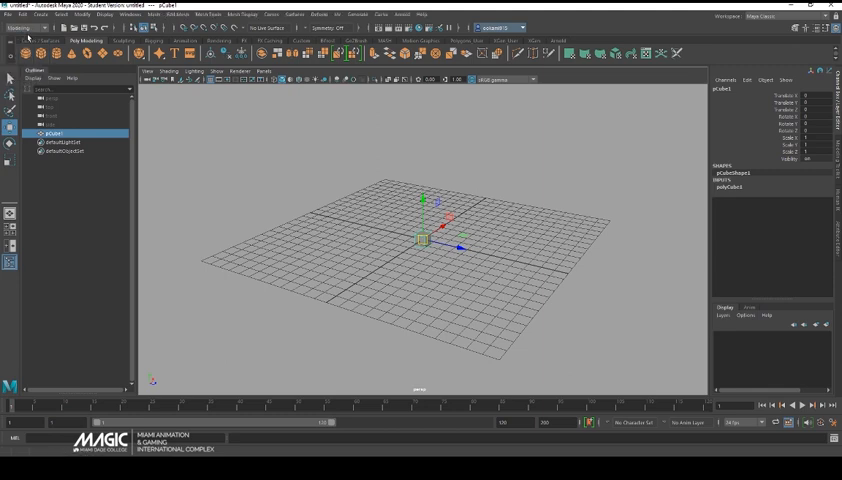
mouse_move(168, 188)
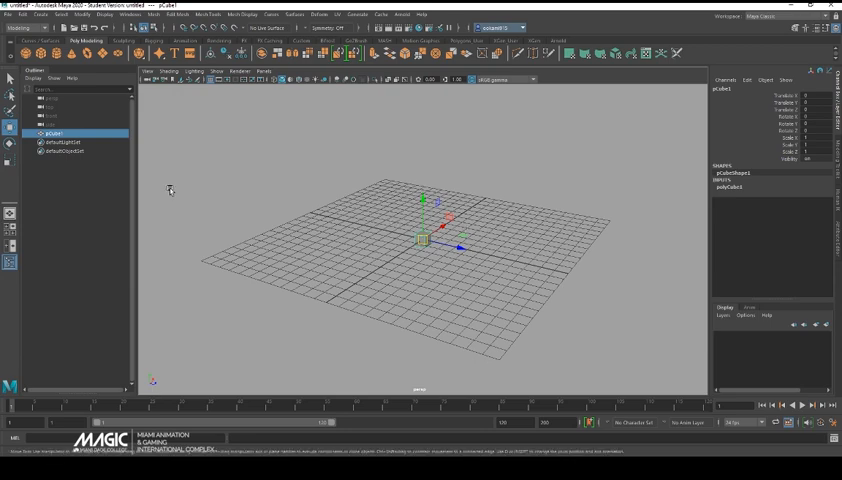
mouse_move(332, 244)
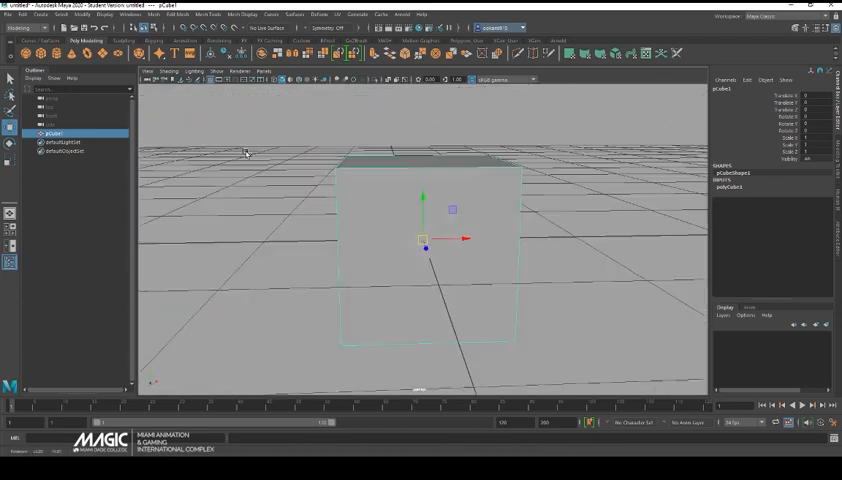
Draw a large polygon cube on the grid and dismiss the Scene Not Saved warning
left_click_drag(246, 152, 212, 148)
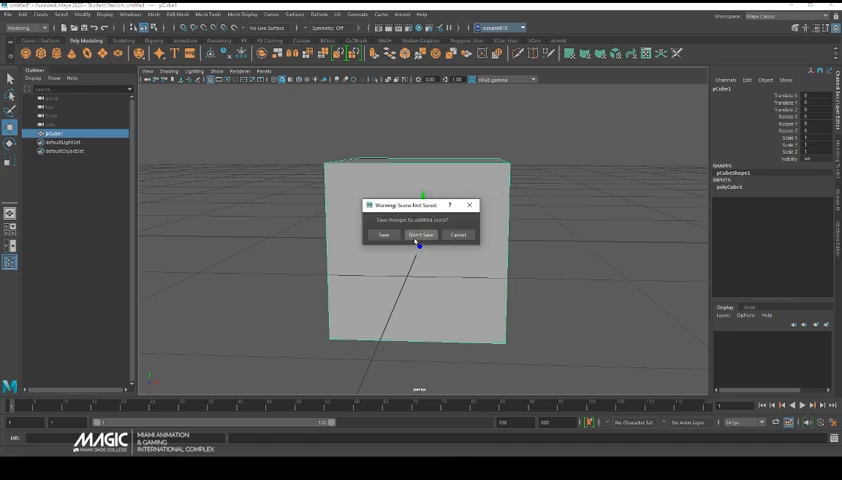
left_click(420, 234)
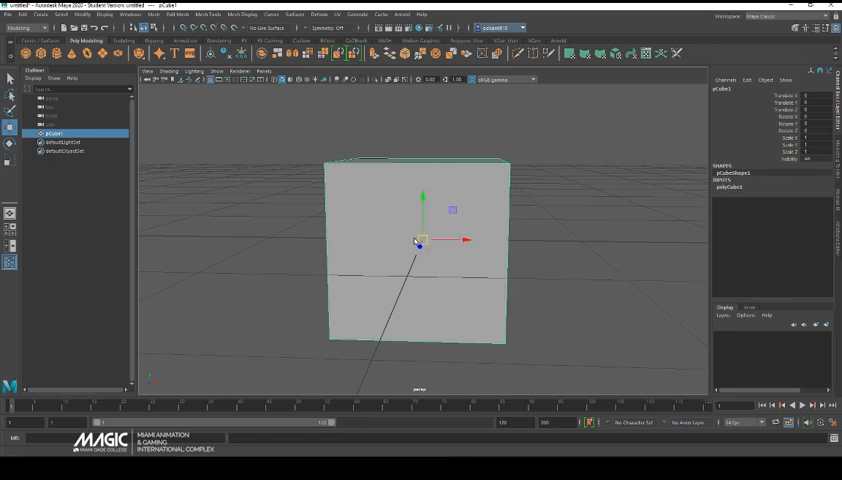